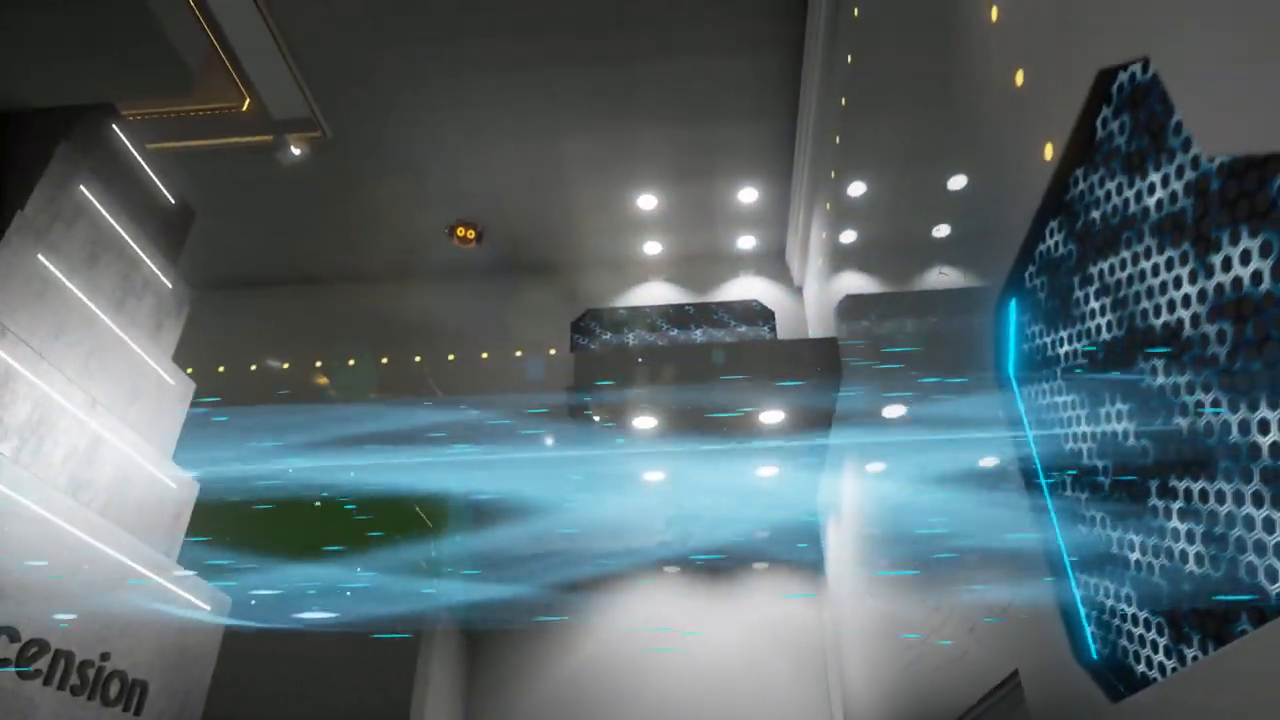
mouse_move(640, 360)
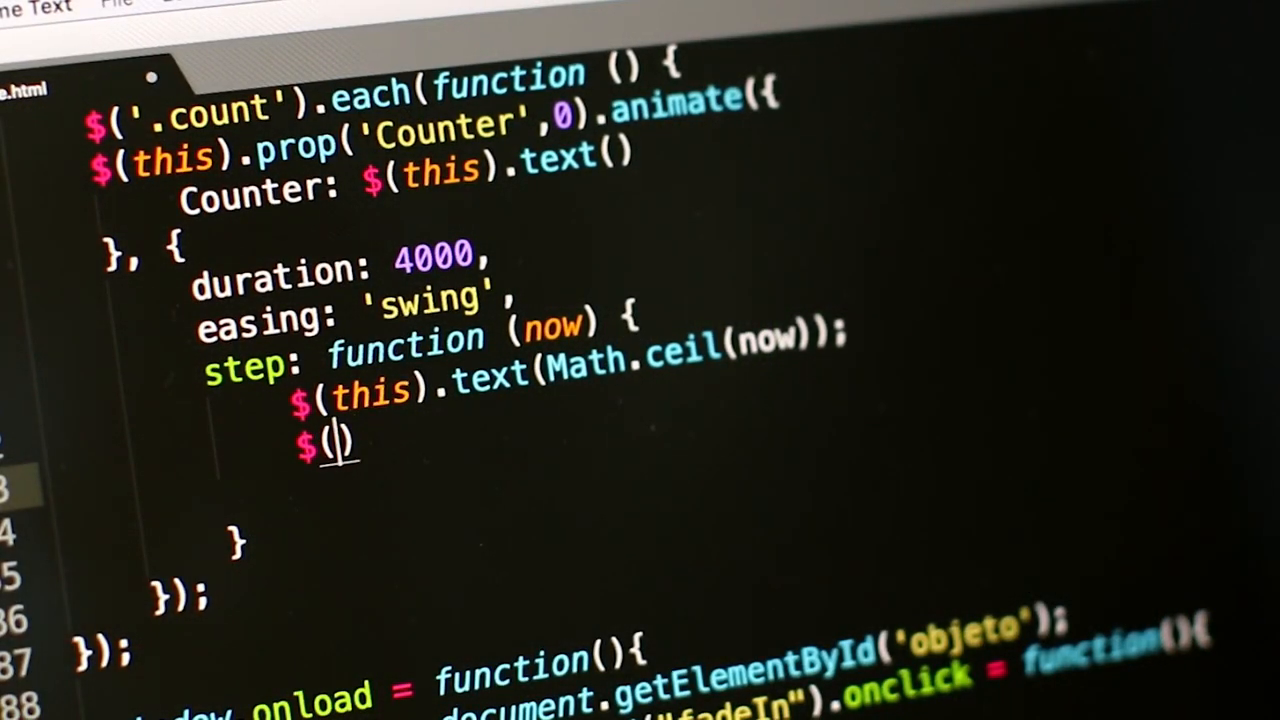
type("this")
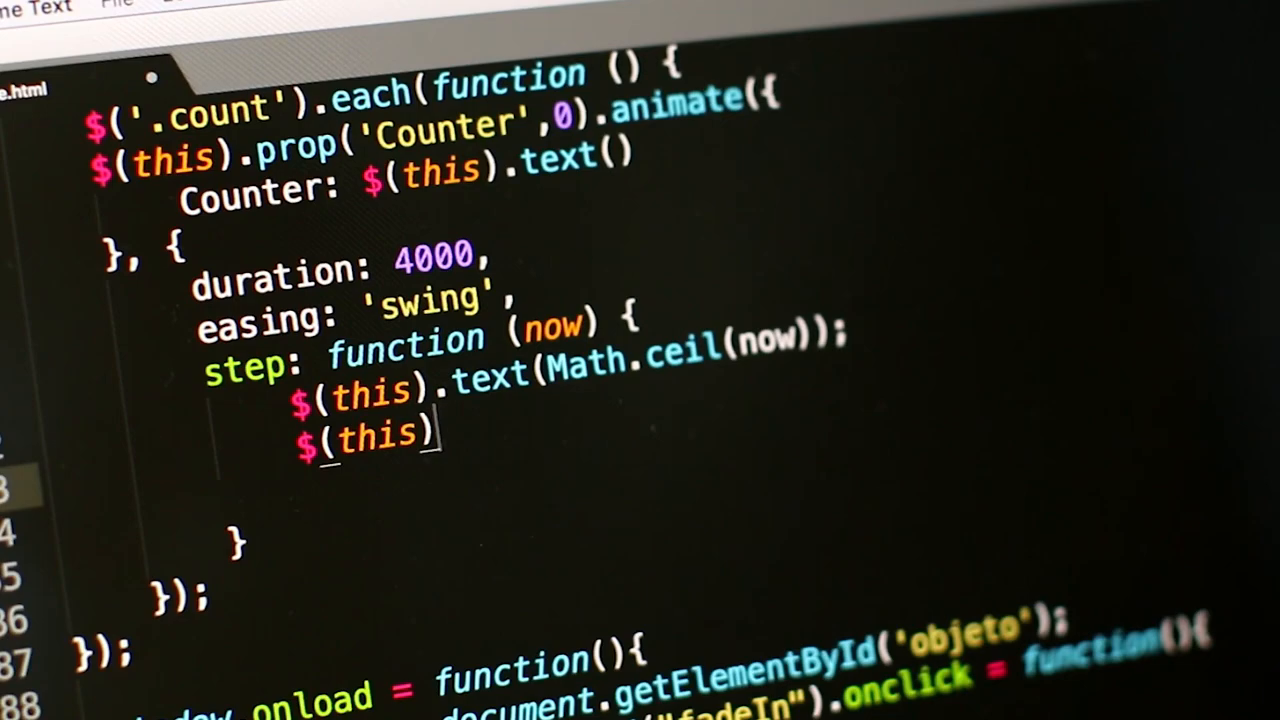
type(".html()")
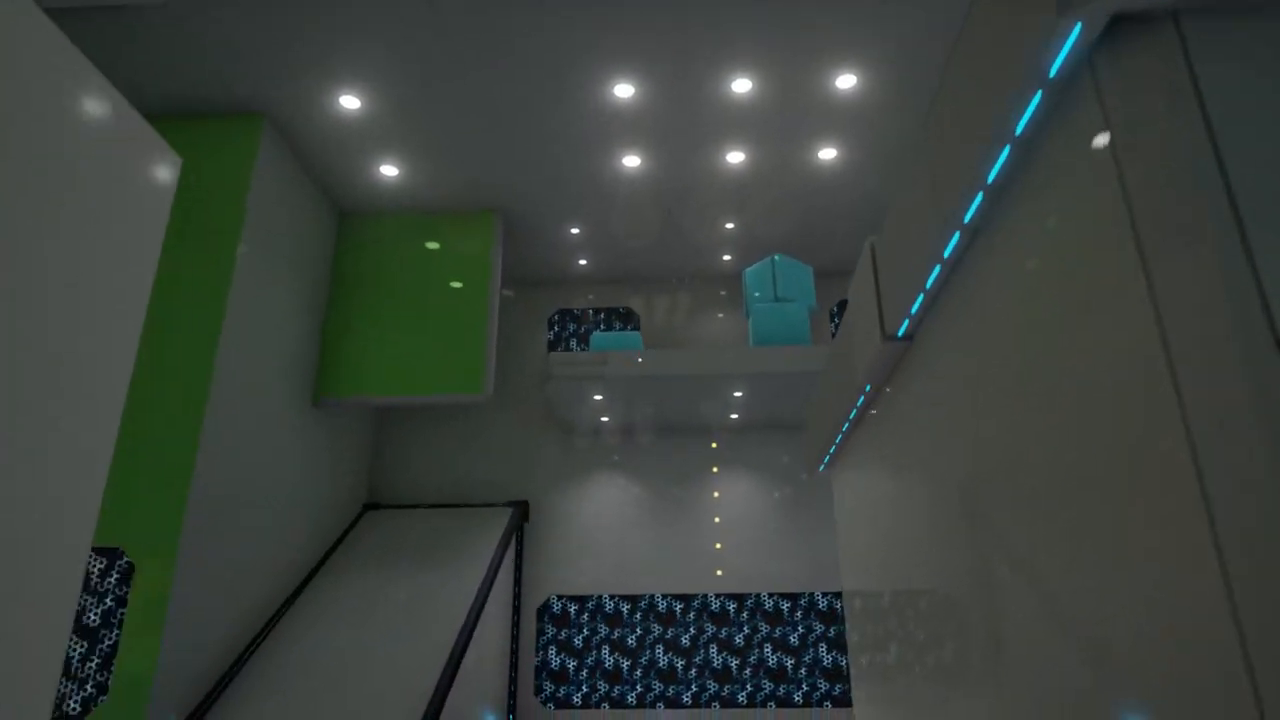
mouse_move(640, 360)
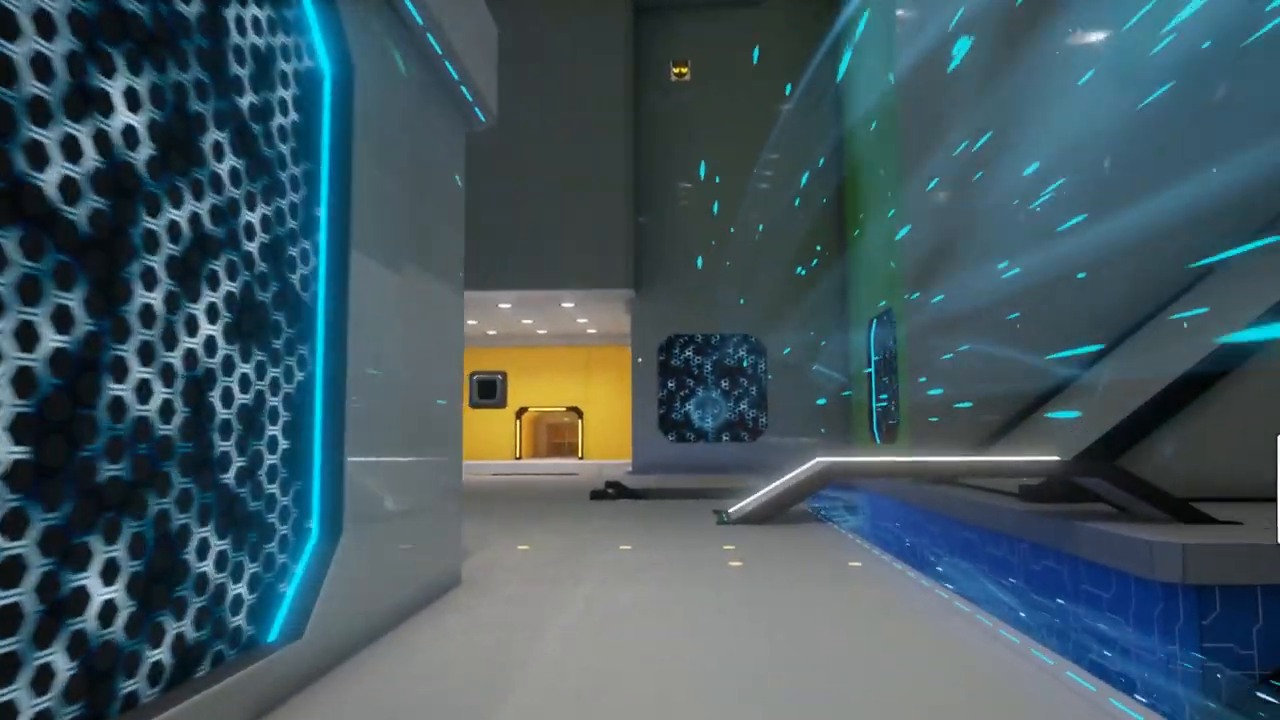
mouse_move(640, 360)
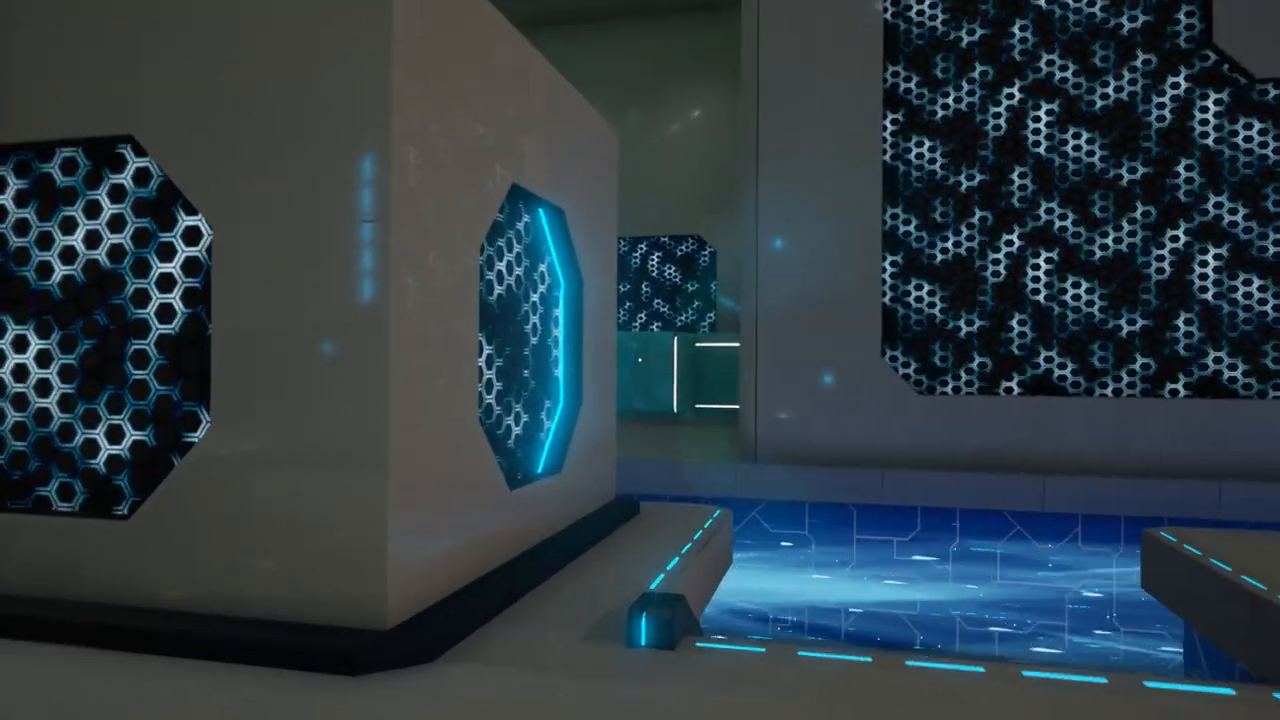